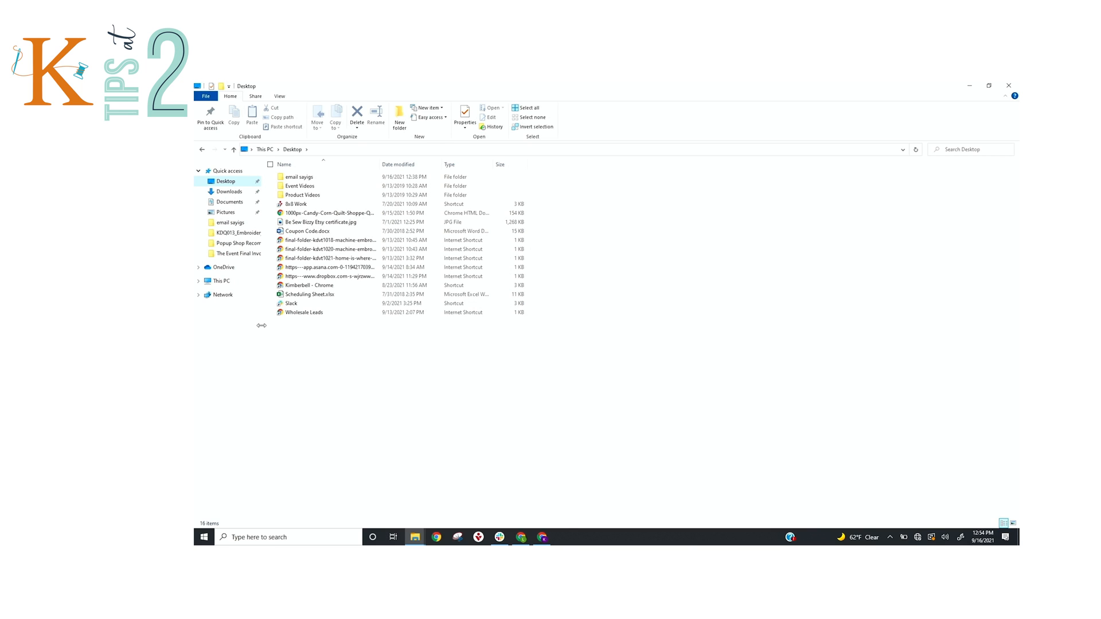
pyautogui.moveTo(347, 368)
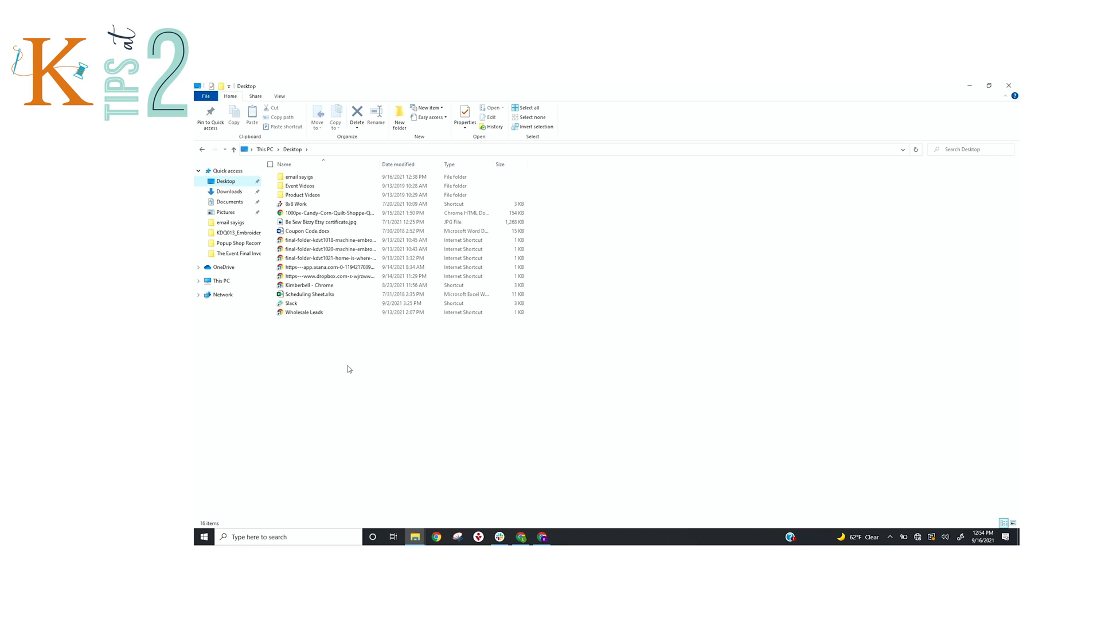
pyautogui.moveTo(239, 243)
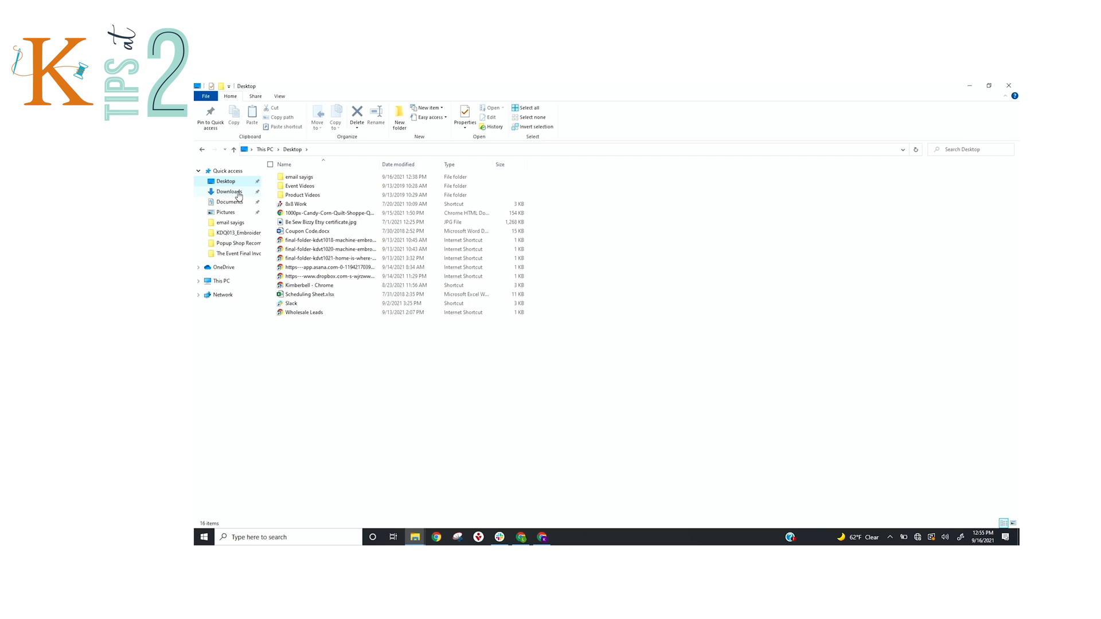
pyautogui.moveTo(273, 374)
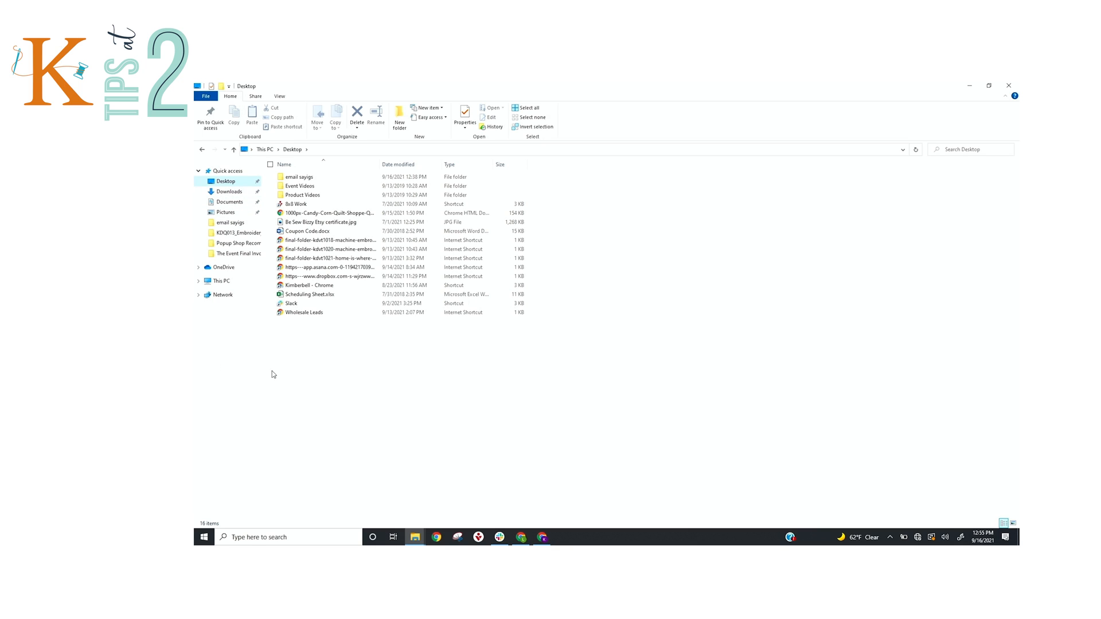
pyautogui.moveTo(321, 366)
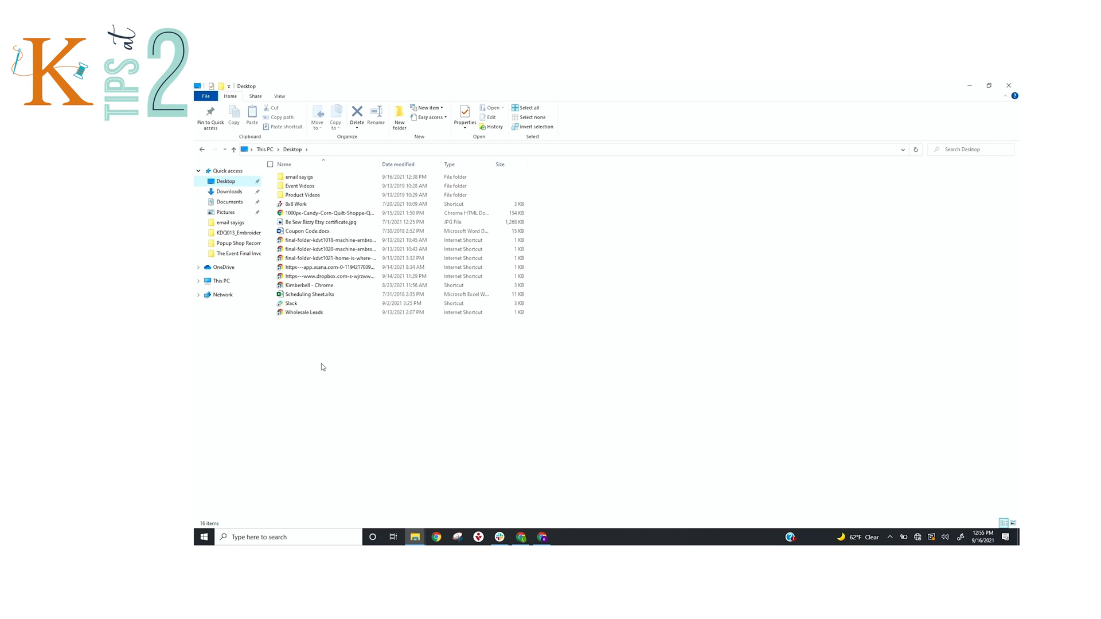
pyautogui.moveTo(285, 349)
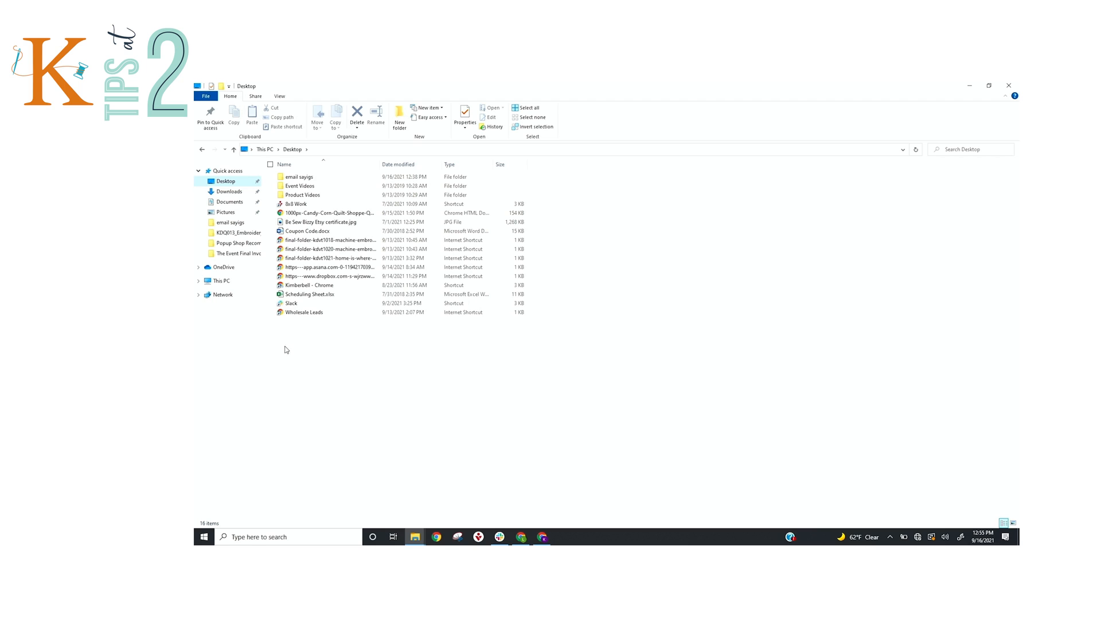
pyautogui.moveTo(301, 343)
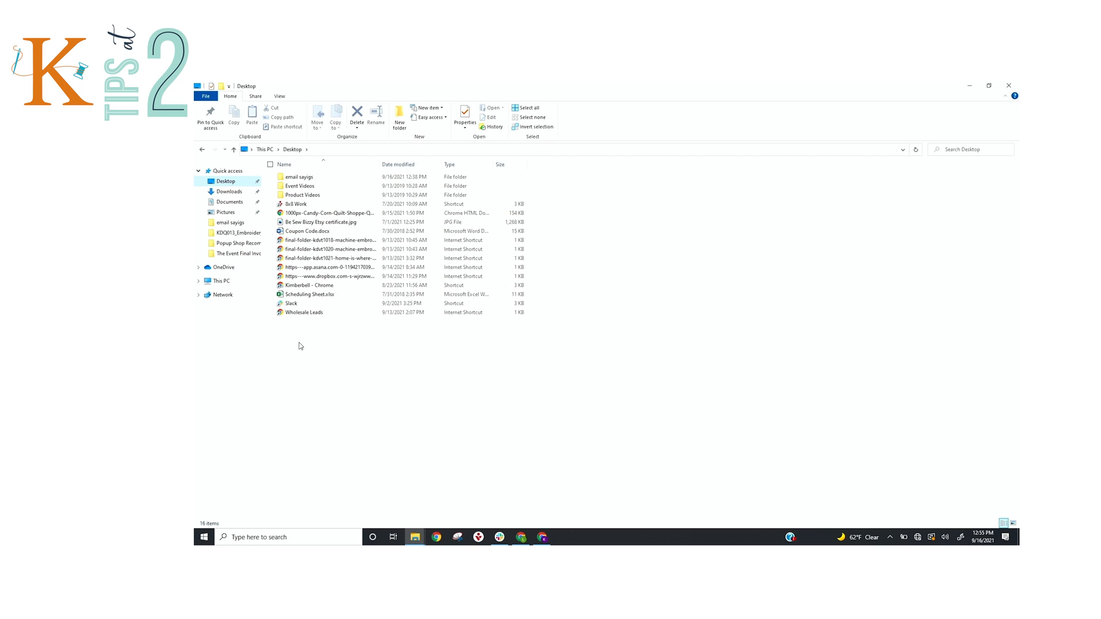
pyautogui.moveTo(320, 354)
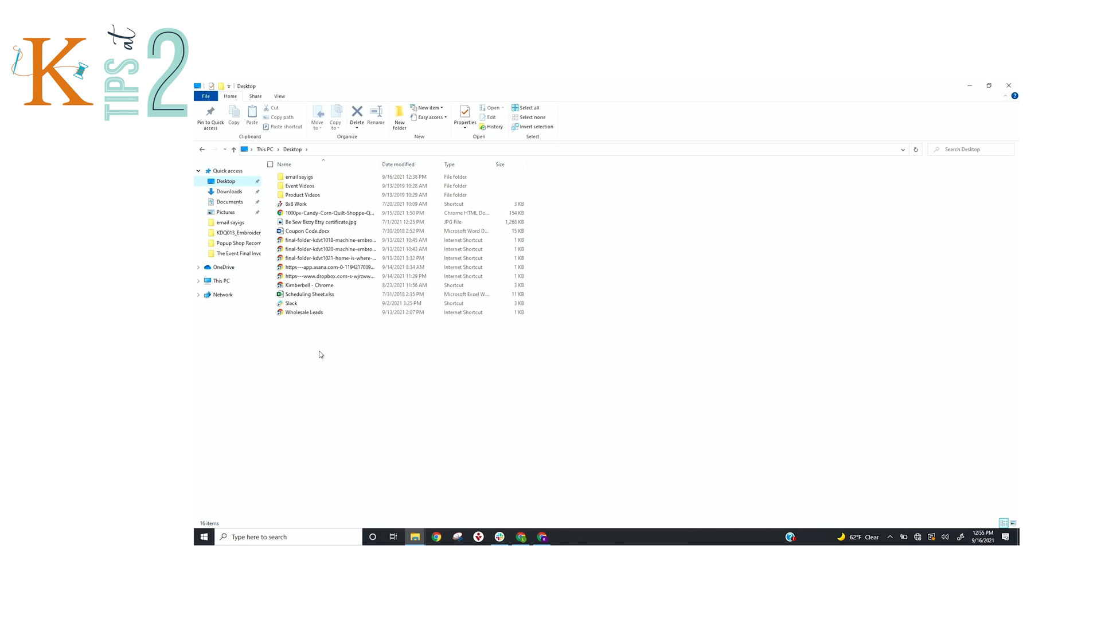
pyautogui.moveTo(413, 536)
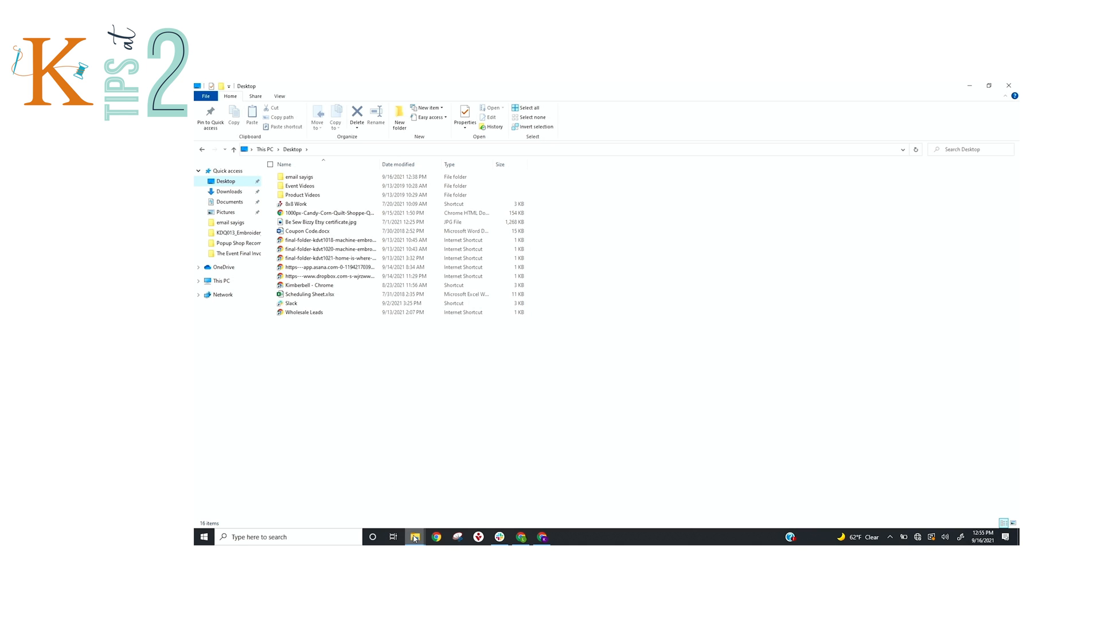
pyautogui.moveTo(414, 536)
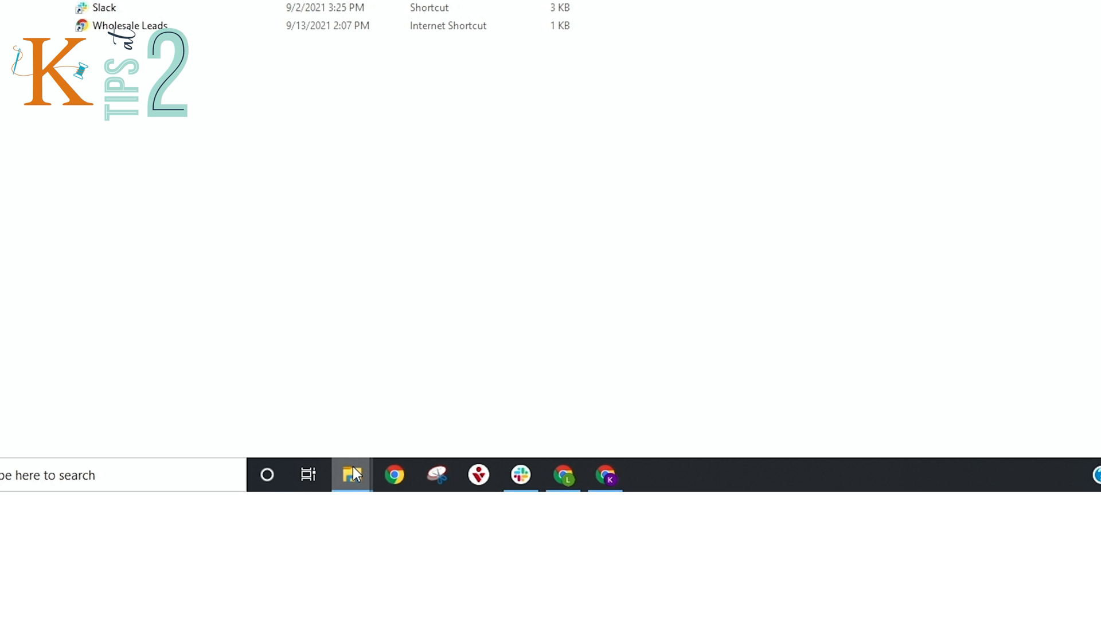
pyautogui.moveTo(280, 105)
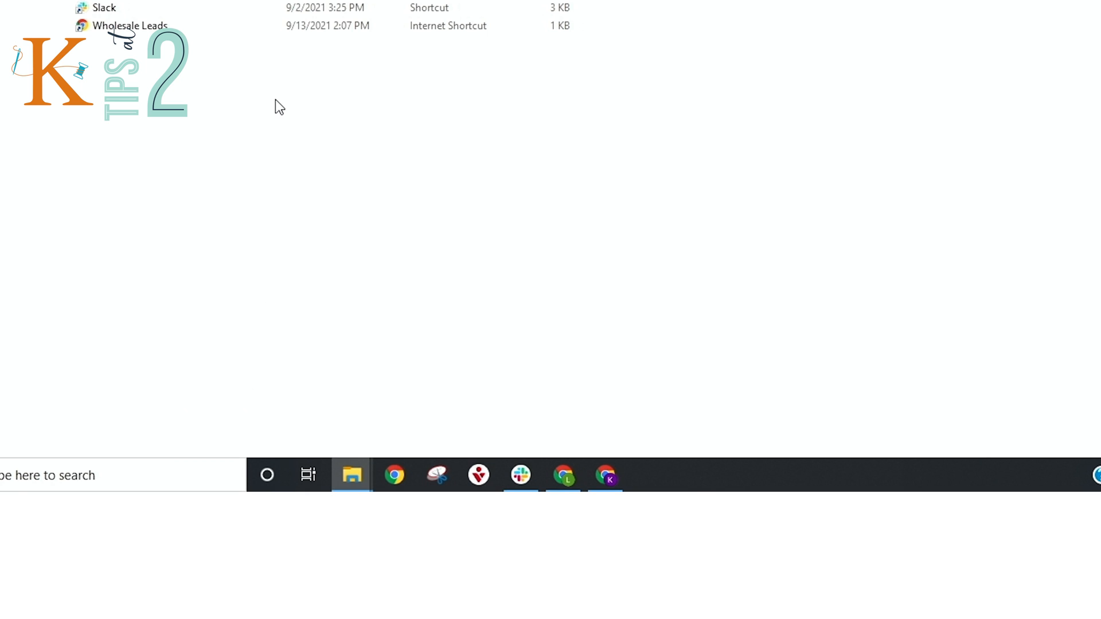
# - Go to the Downloads folder from Quick access to reach the pes (1).zip archive
pyautogui.click(351, 474)
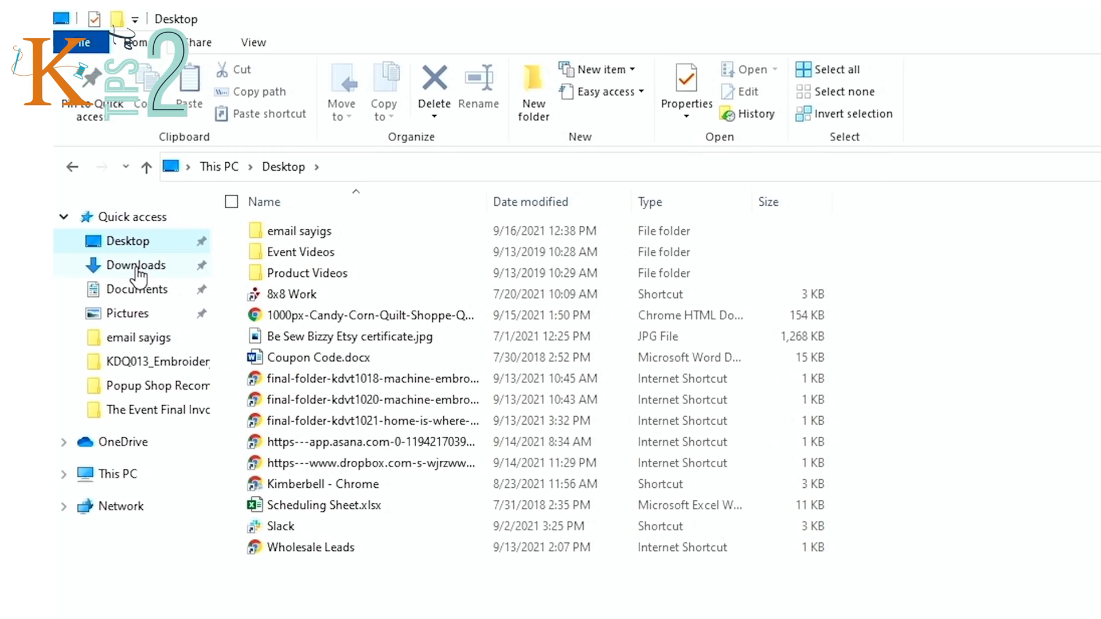
pyautogui.click(136, 265)
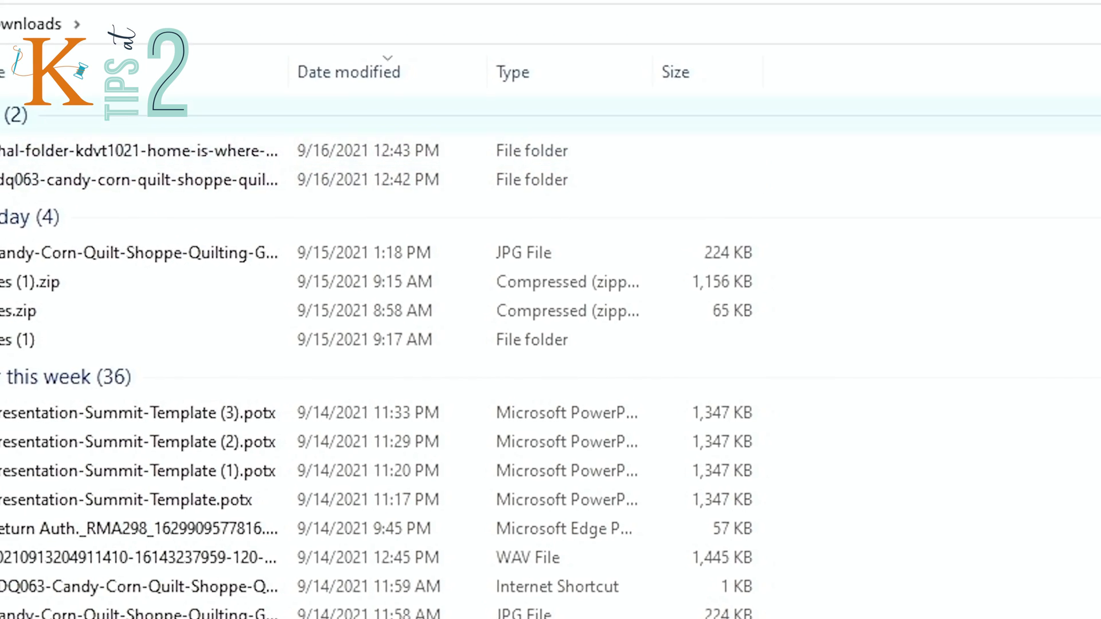
pyautogui.moveTo(35, 309)
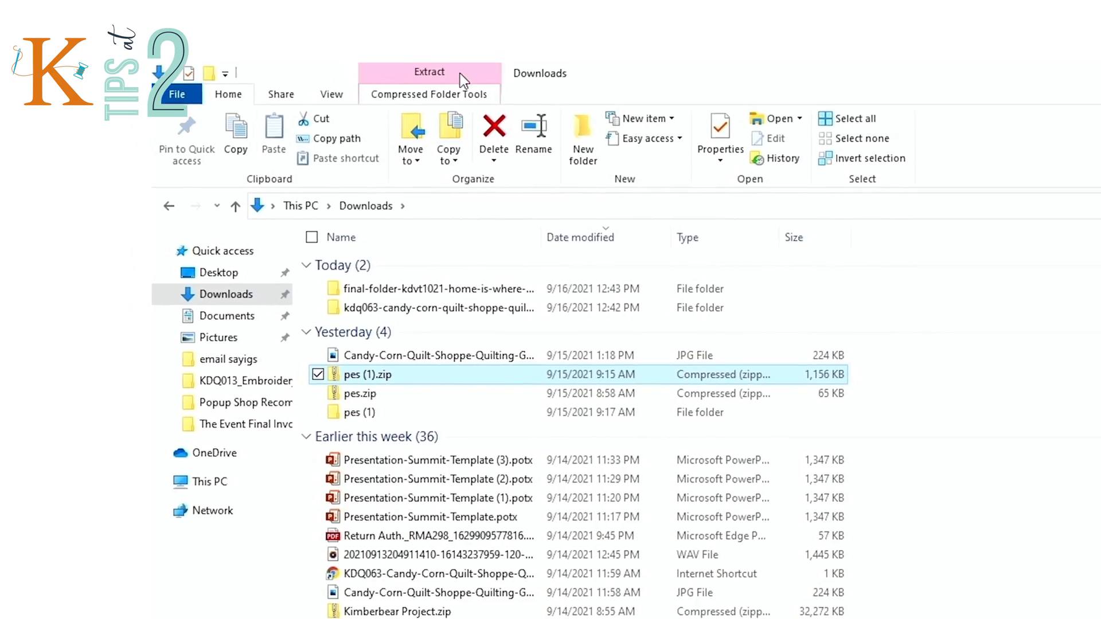
# - Extract all of pes (1).zip into a new 'pes (1)' folder inside Downloads
pyautogui.click(428, 71)
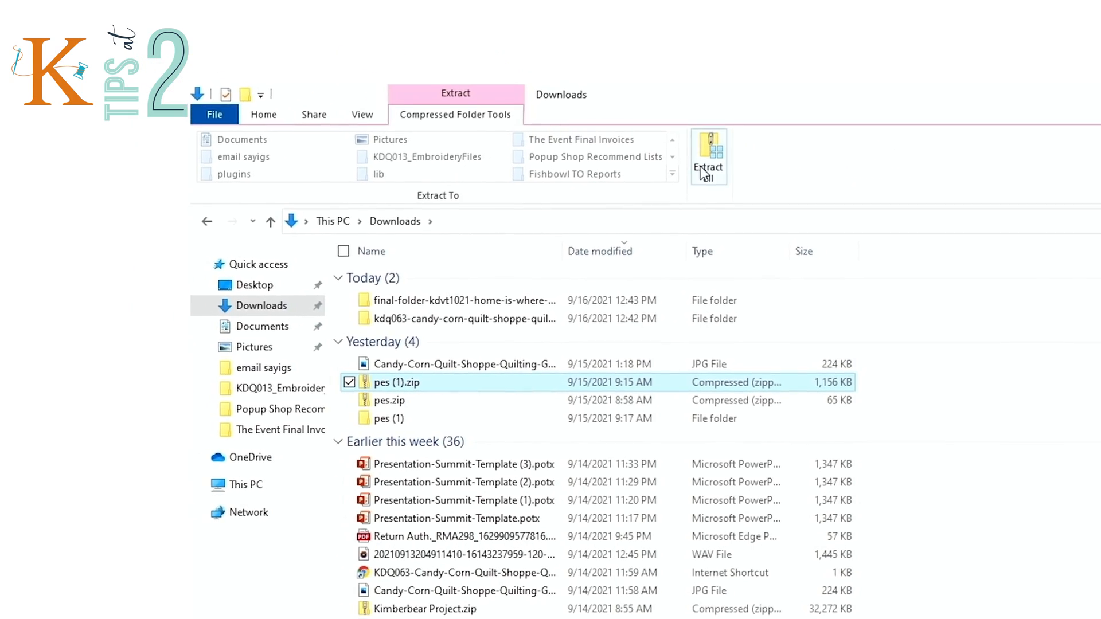
pyautogui.click(709, 156)
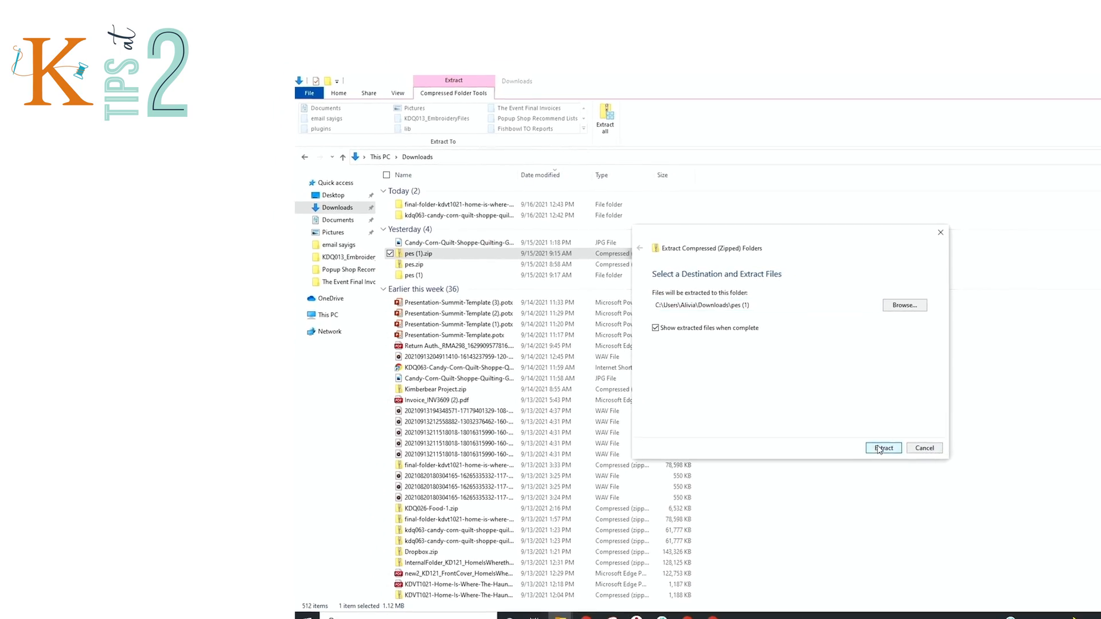
pyautogui.click(883, 449)
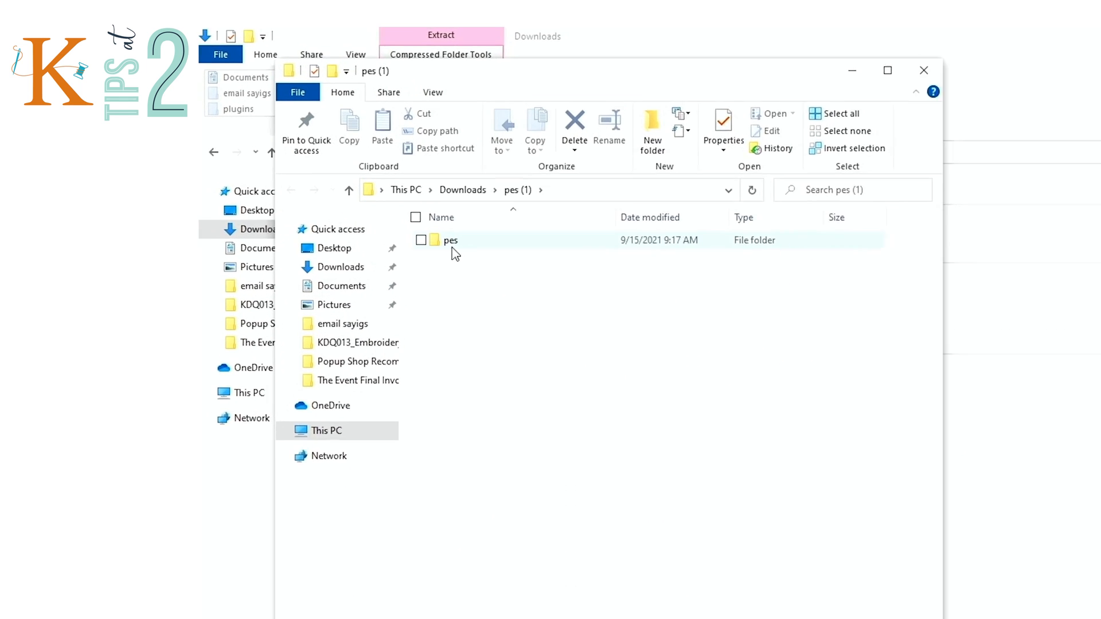
pyautogui.moveTo(471, 266)
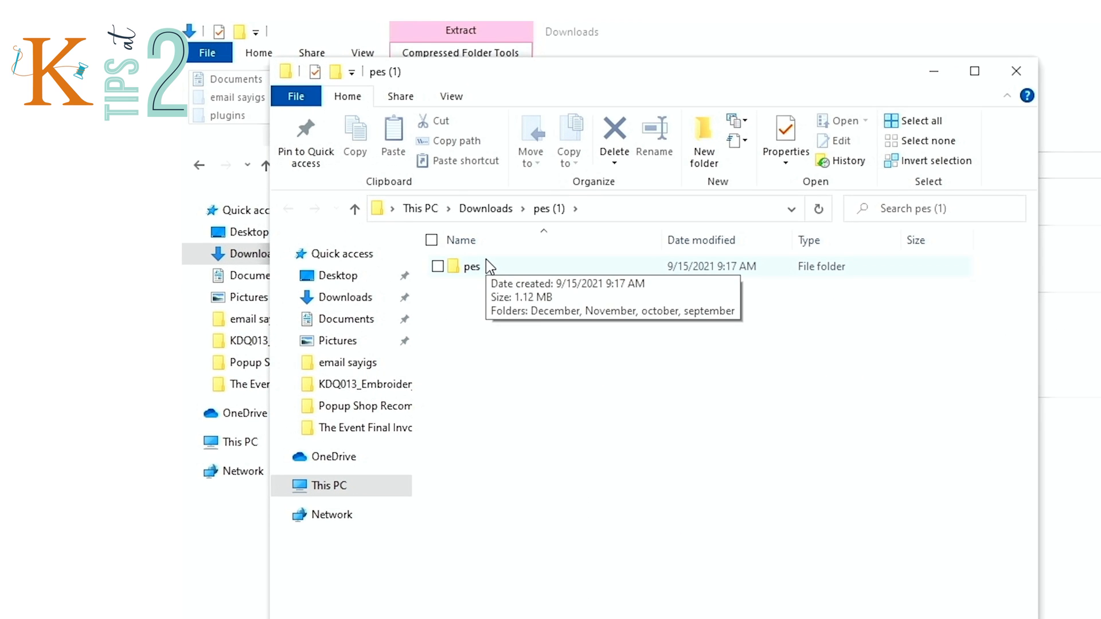